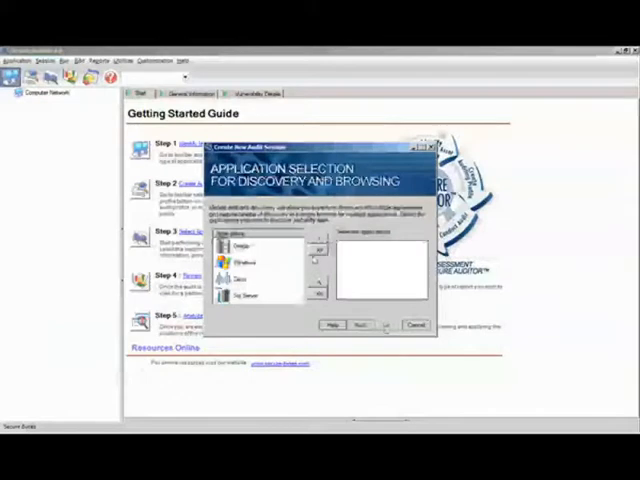
Step: Add all applications, including Oracle, to the selection and continue past Application Selection
click(258, 243)
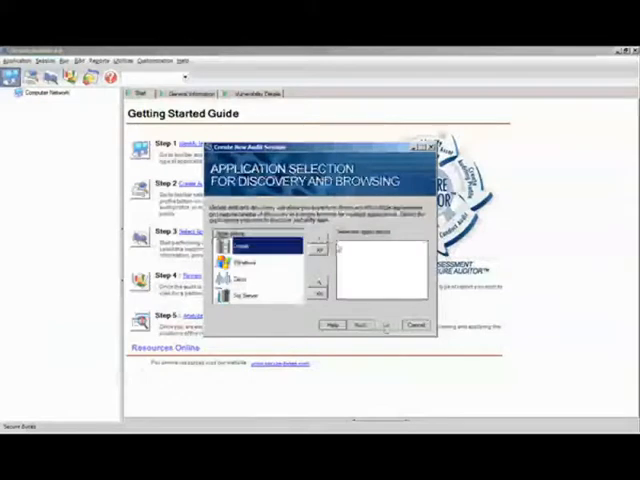
click(318, 241)
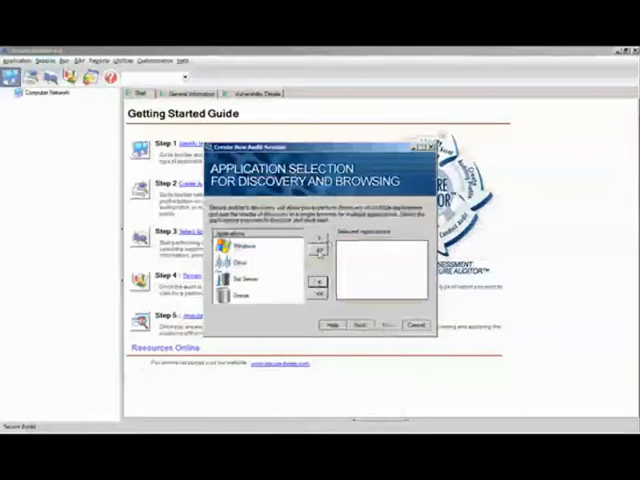
click(318, 251)
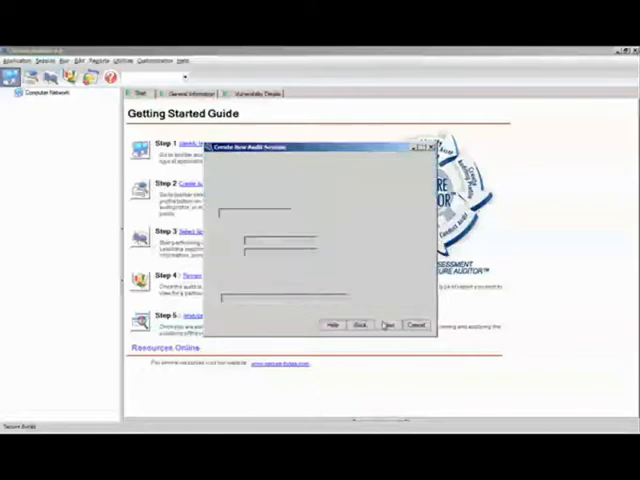
click(386, 325)
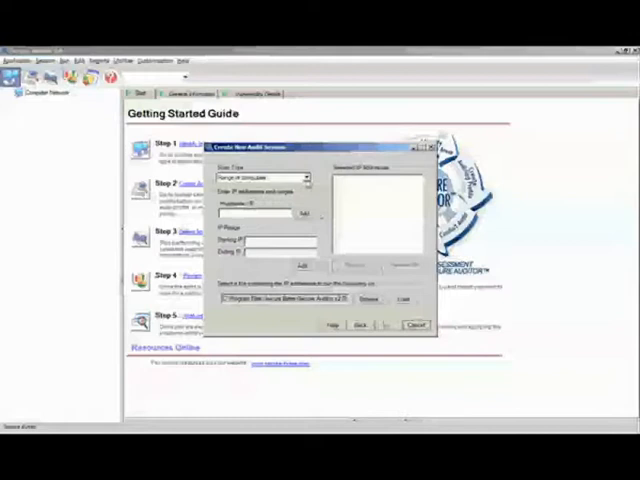
click(302, 175)
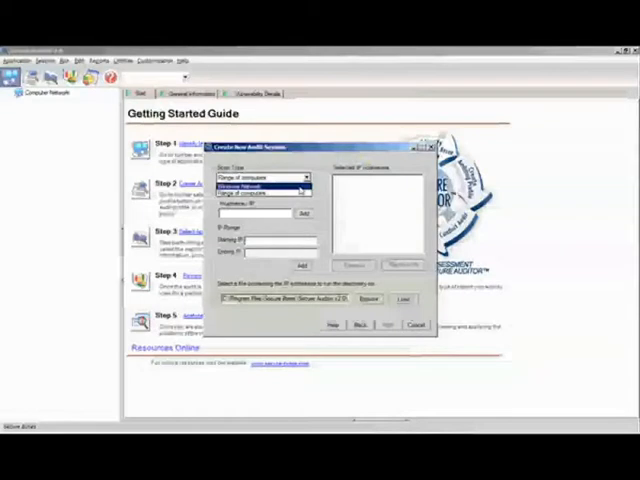
click(265, 185)
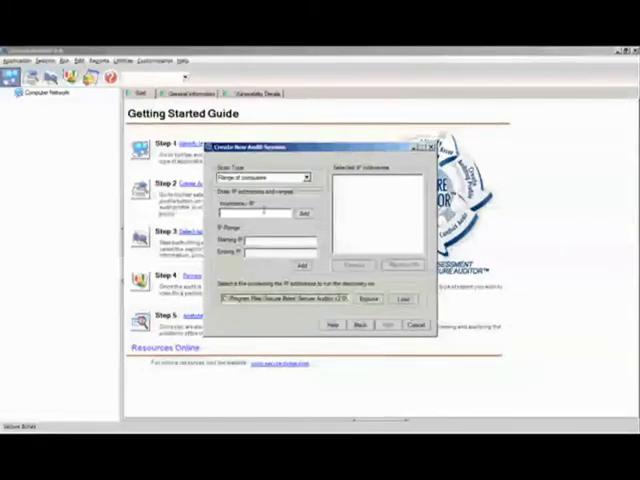
Step: Add the host address beginning 192.16 to the Selected IP Addresses list
text(192.168.1.6)
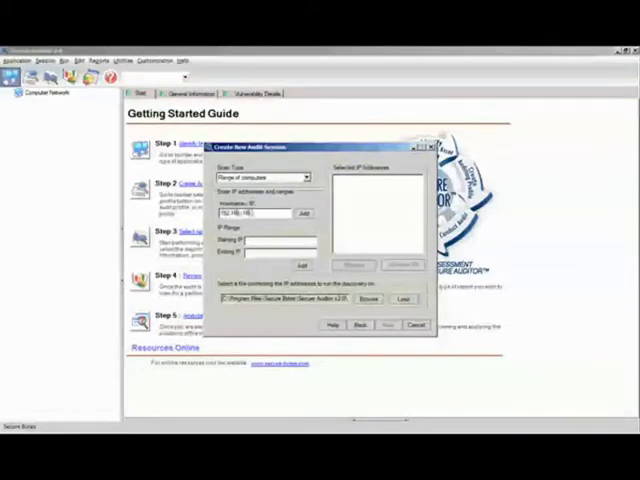
click(302, 213)
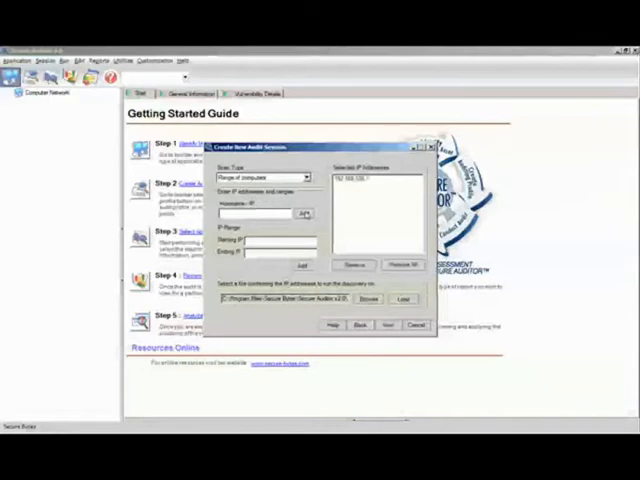